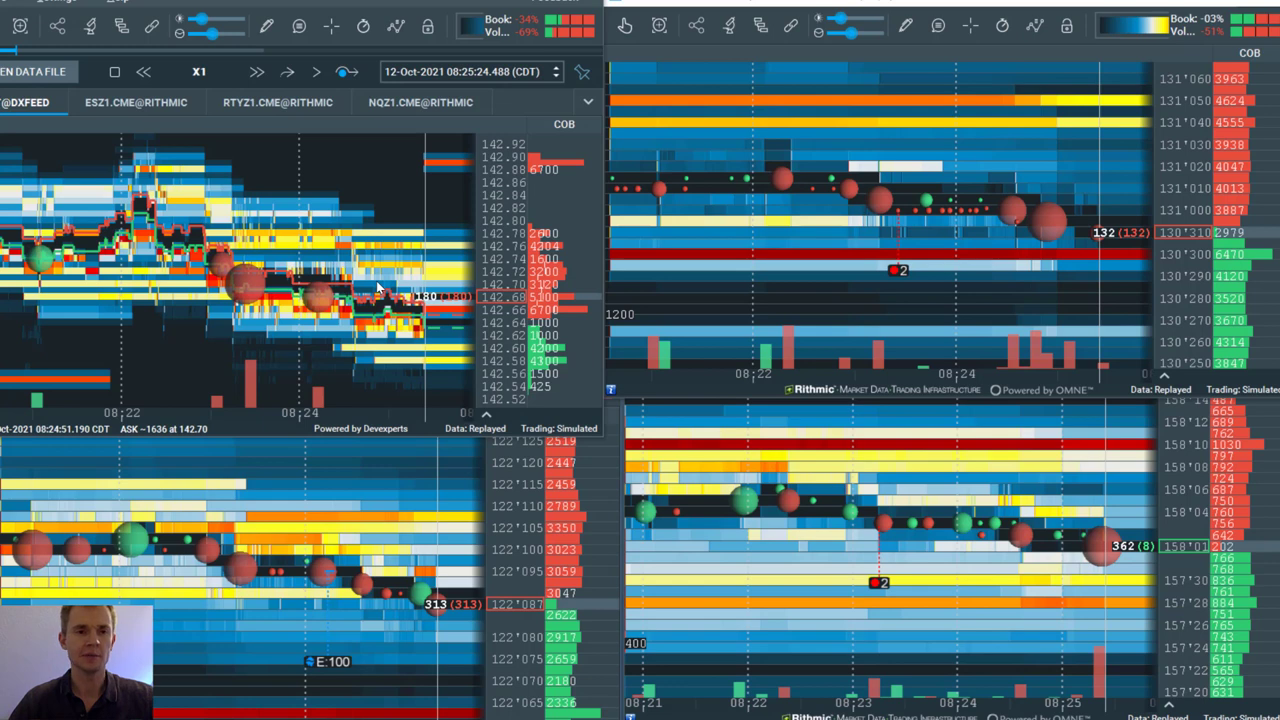
mouse_move(408, 248)
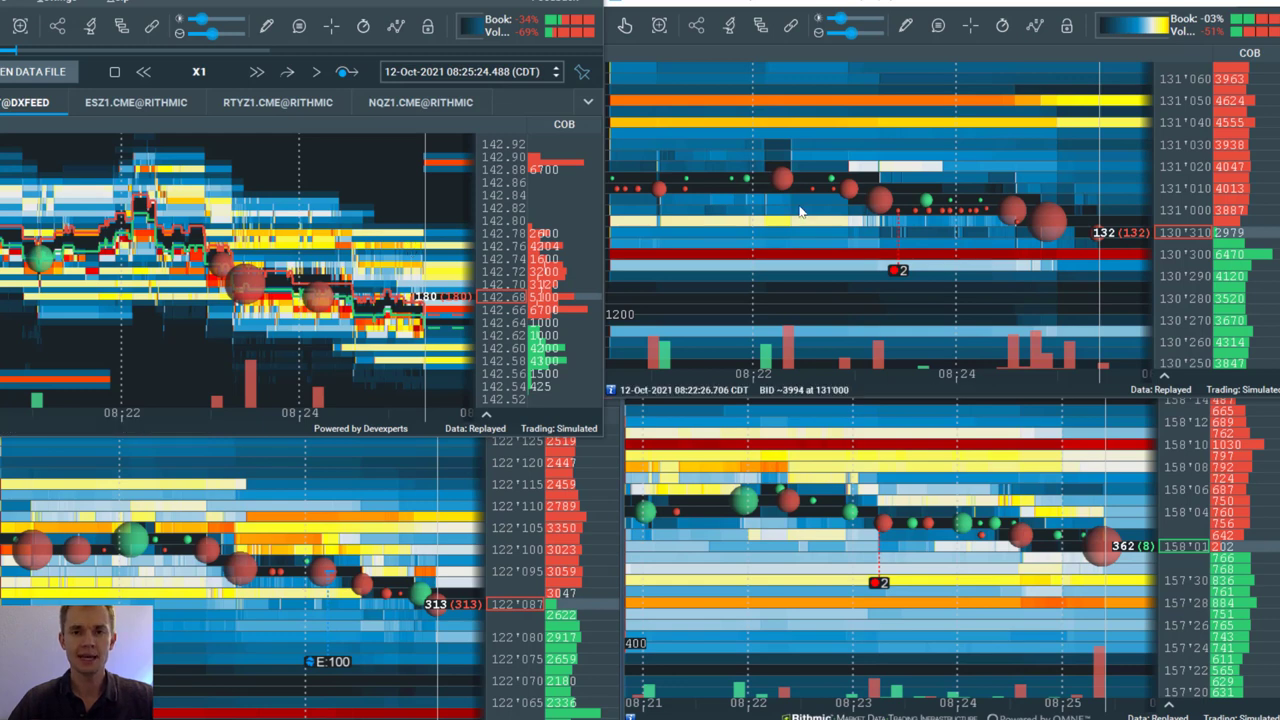
mouse_move(864, 498)
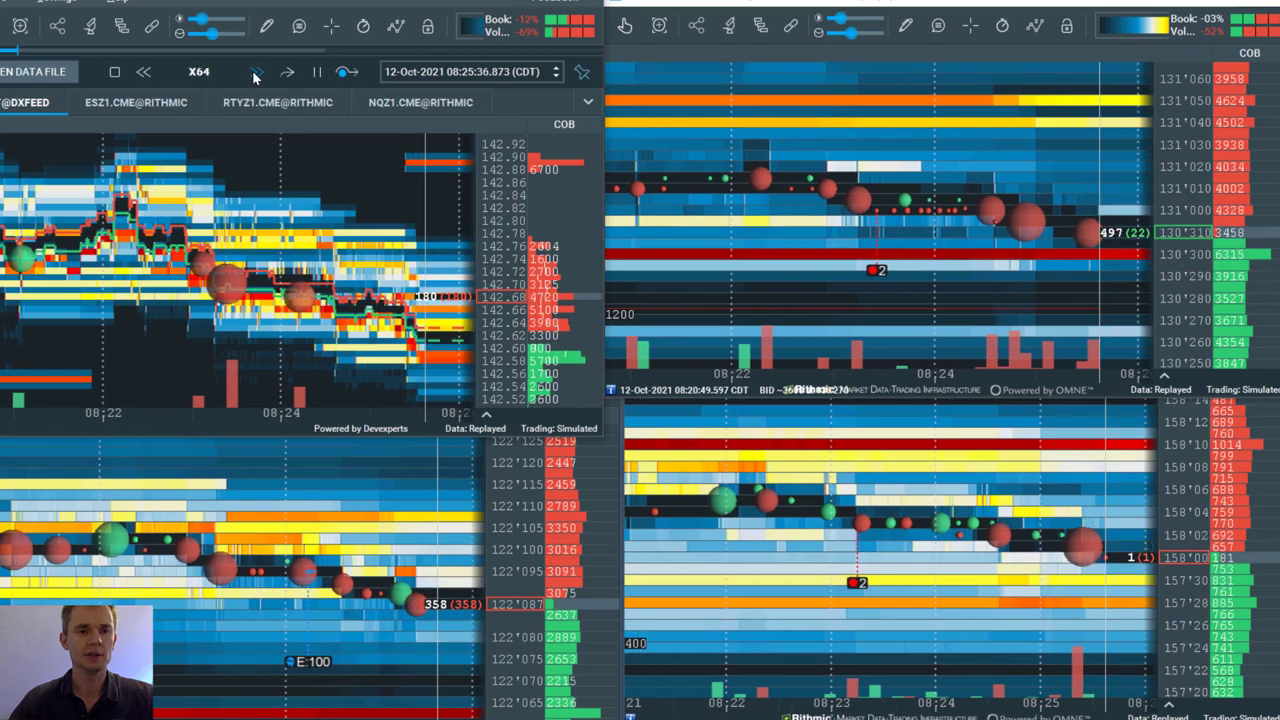
click(256, 72)
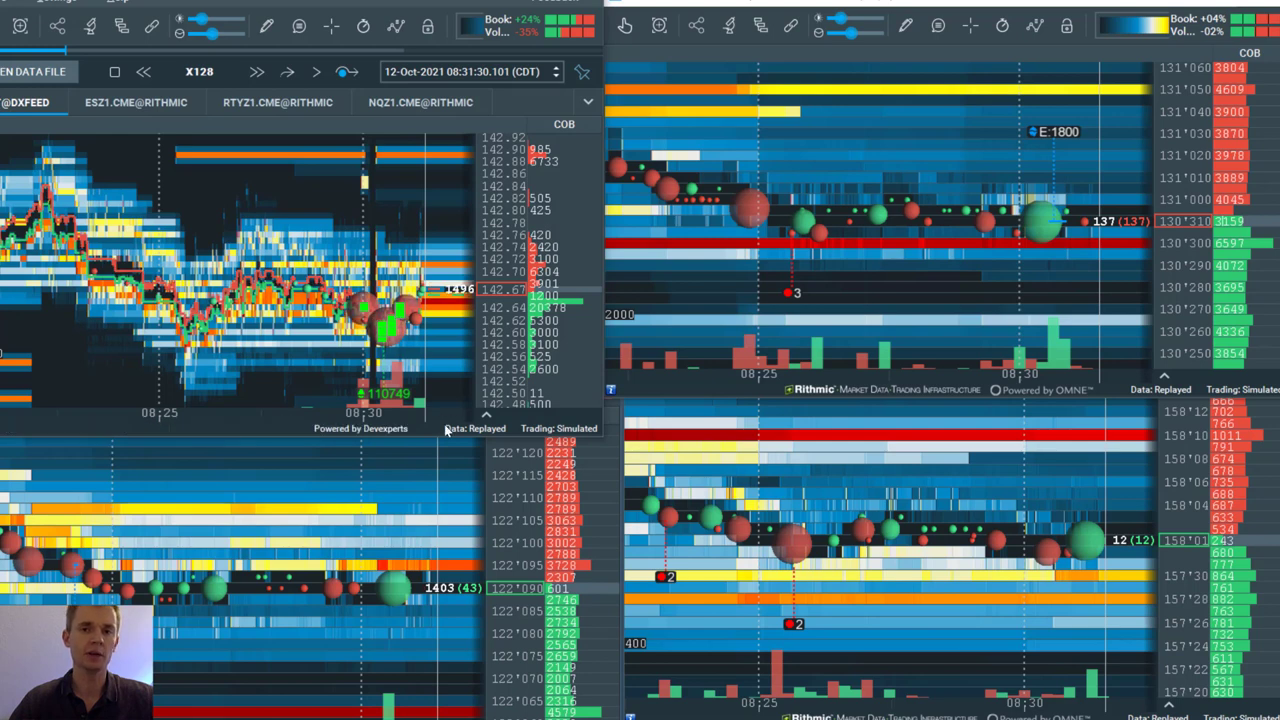
mouse_move(292, 36)
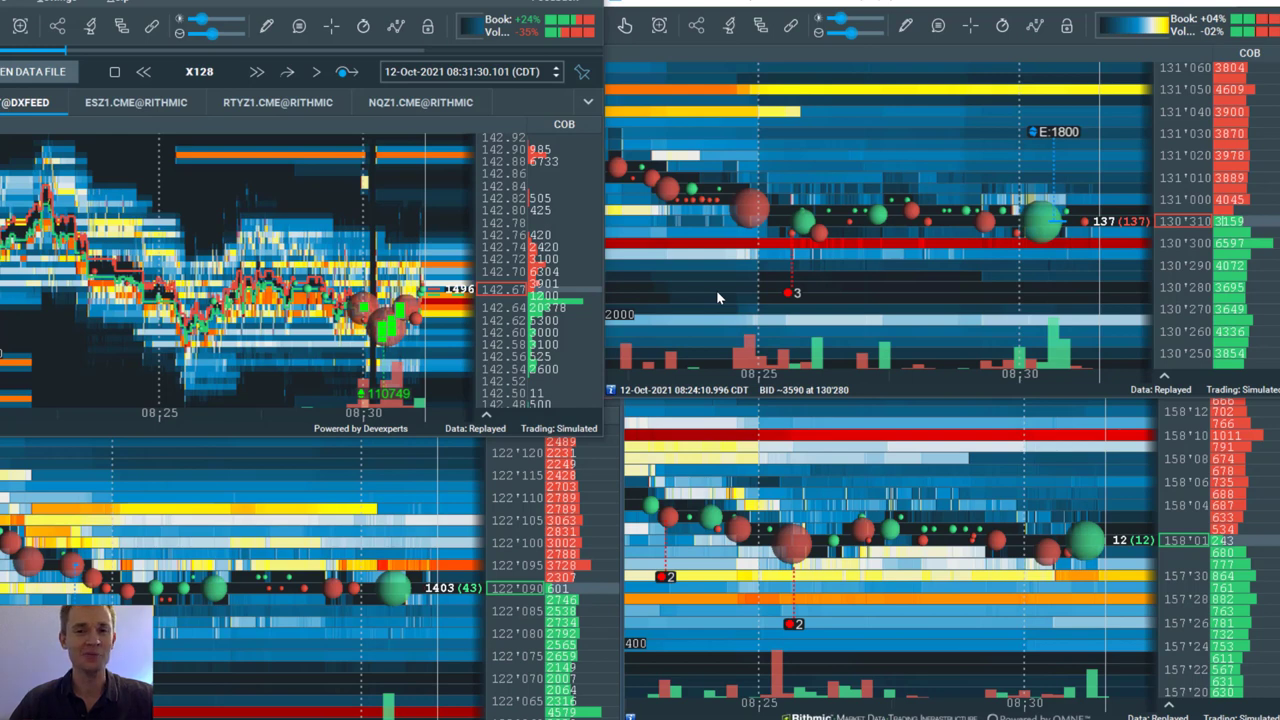
mouse_move(752, 496)
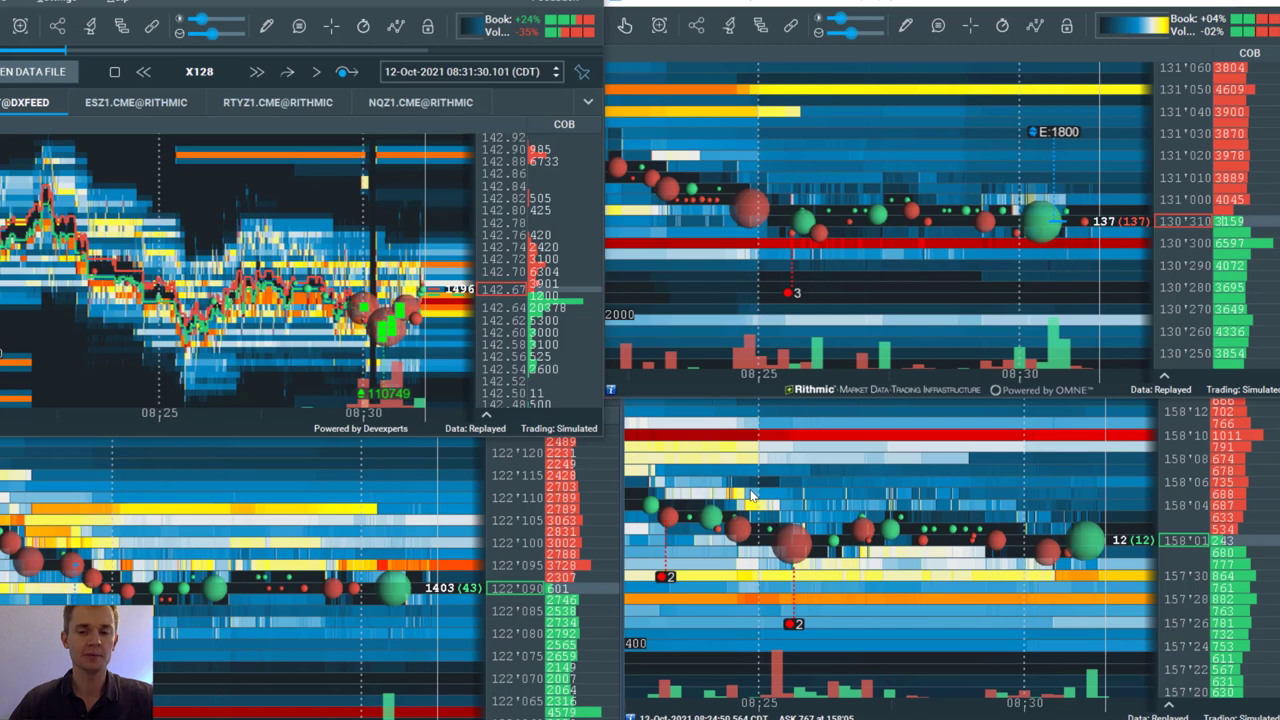
mouse_move(790, 490)
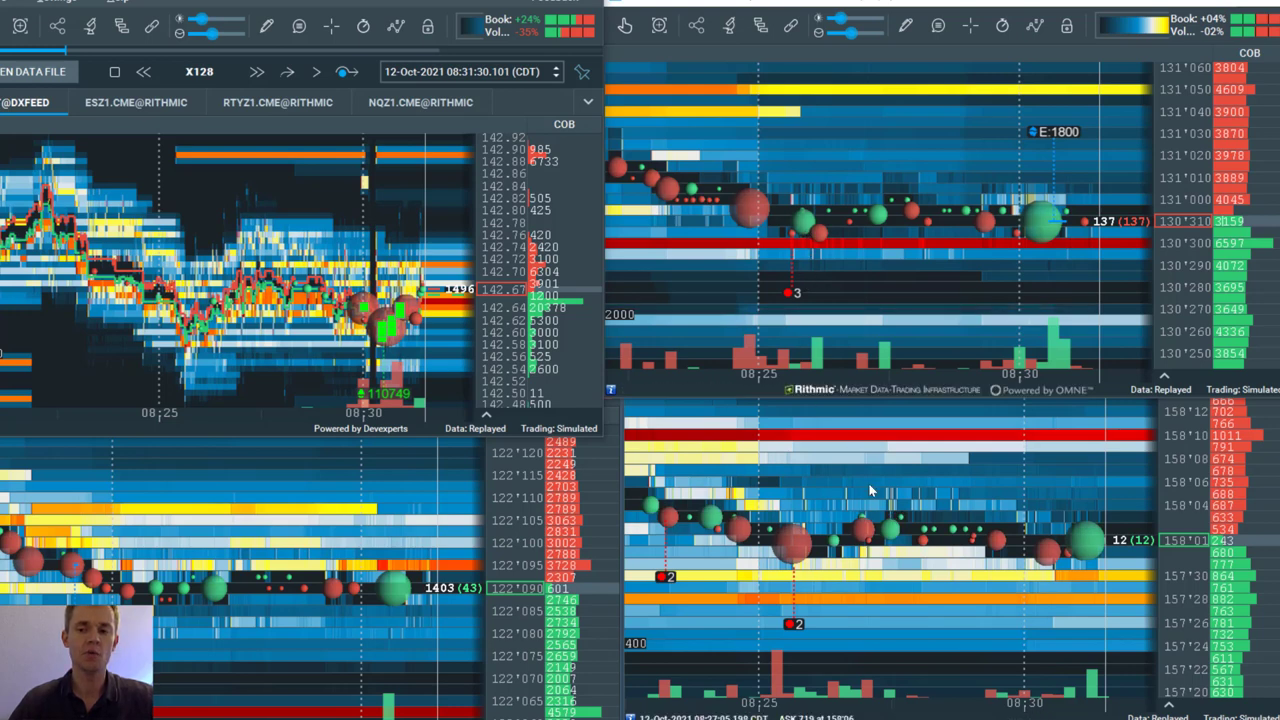
mouse_move(884, 520)
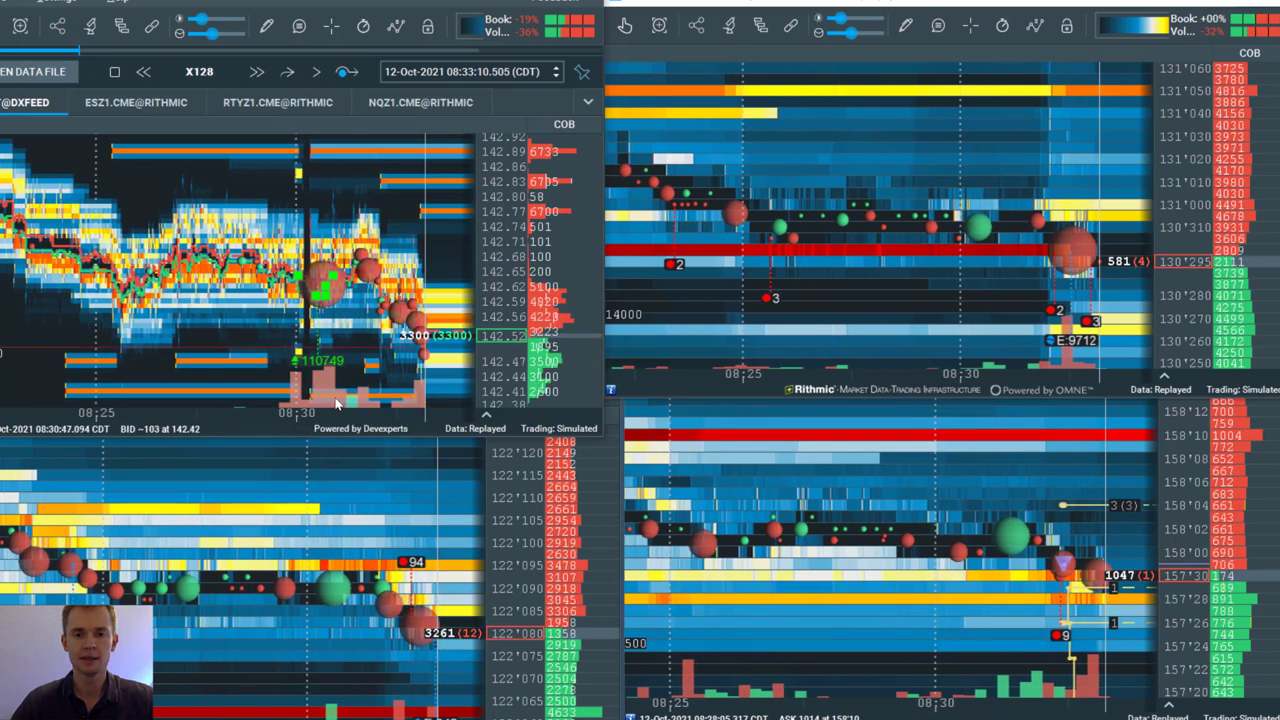
mouse_move(1088, 304)
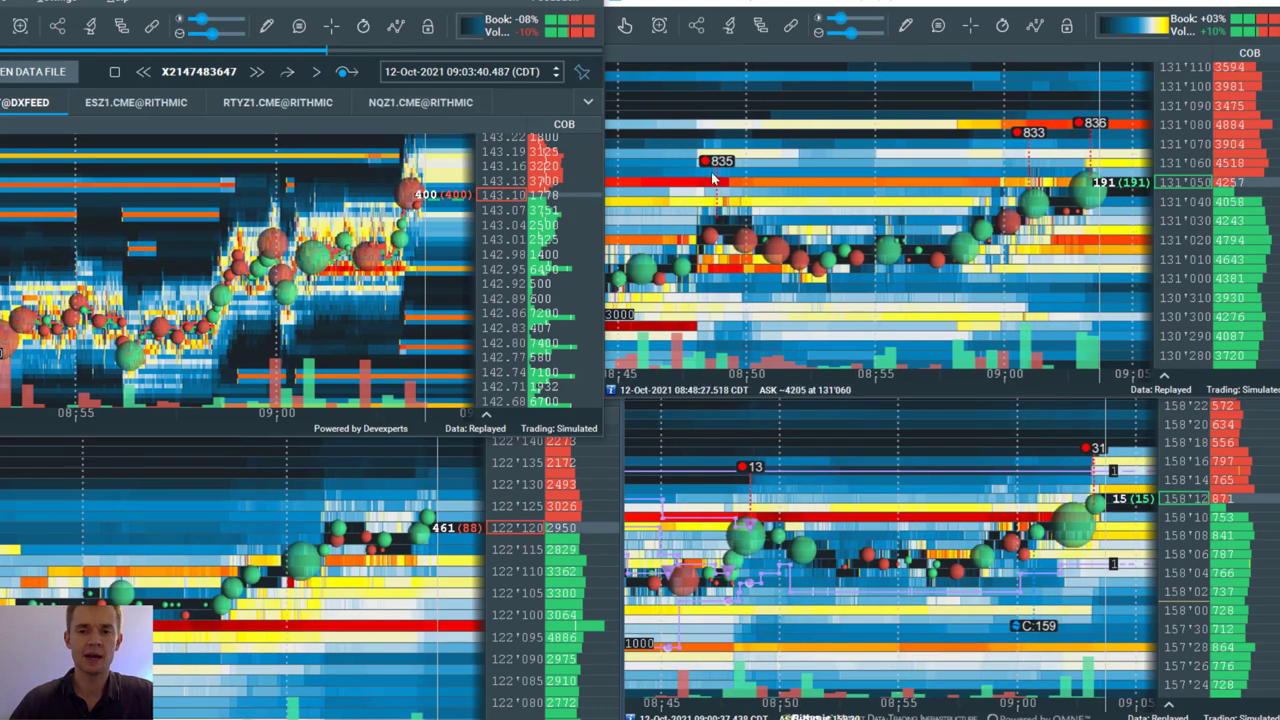
mouse_move(904, 264)
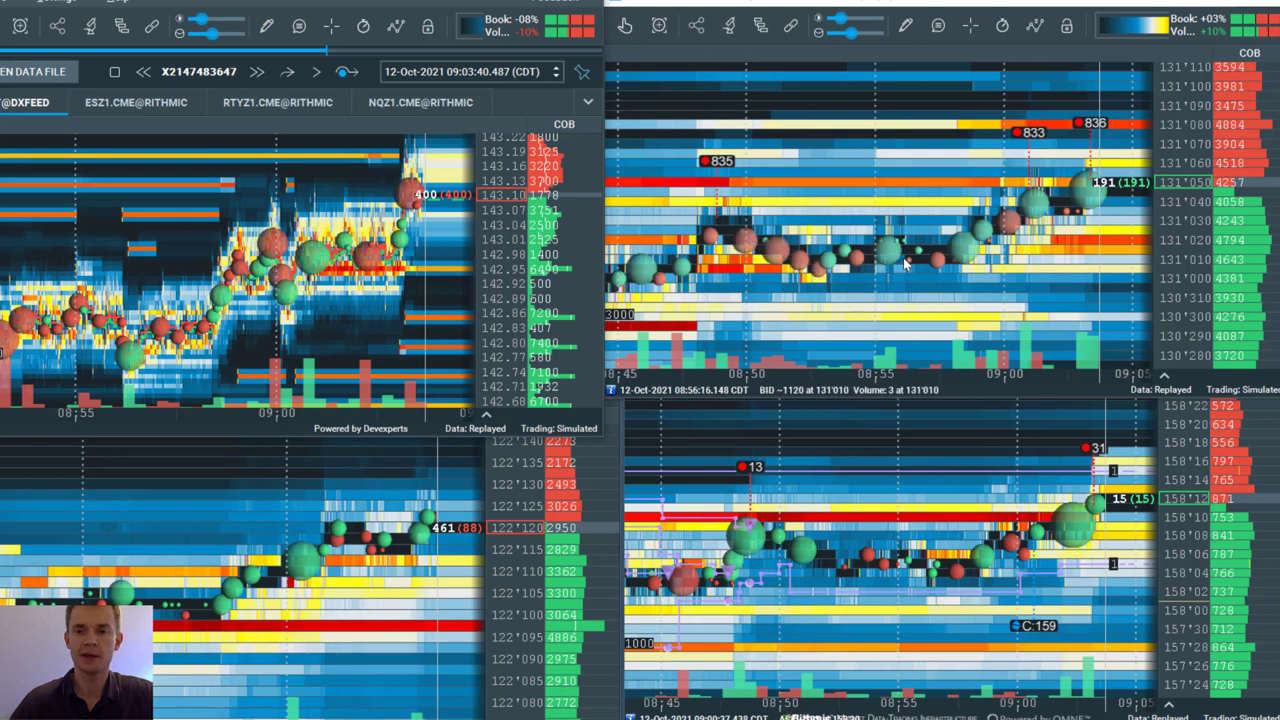
mouse_move(1036, 204)
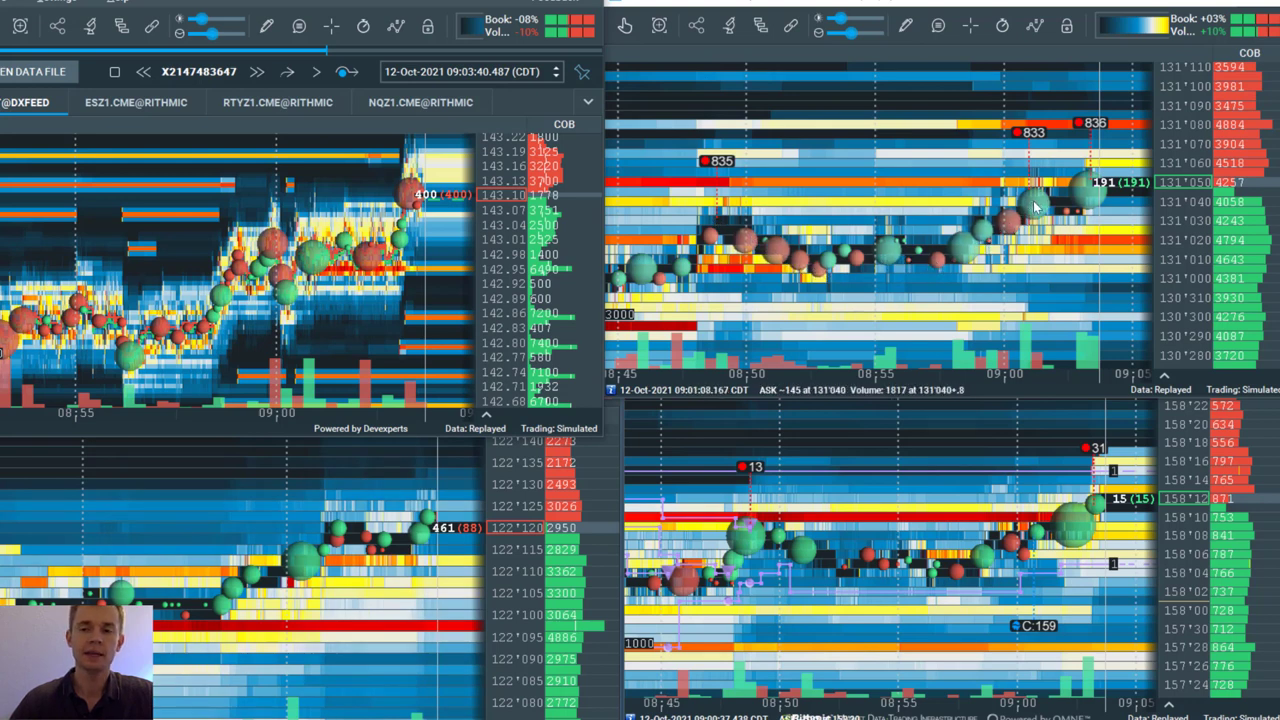